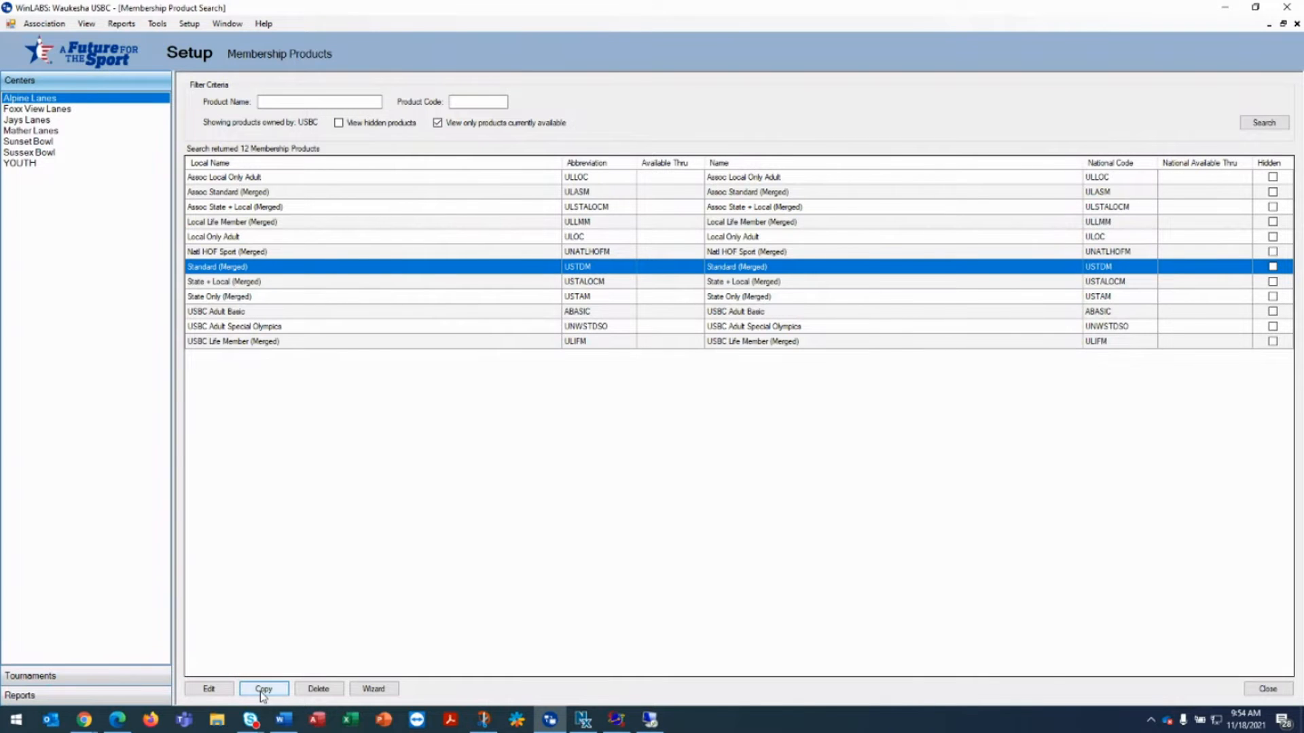
Step: Copy the Standard (Merged) product to begin a Senior Standard (Merged) variant
{"action": "left_click", "coordinate": [263, 689]}
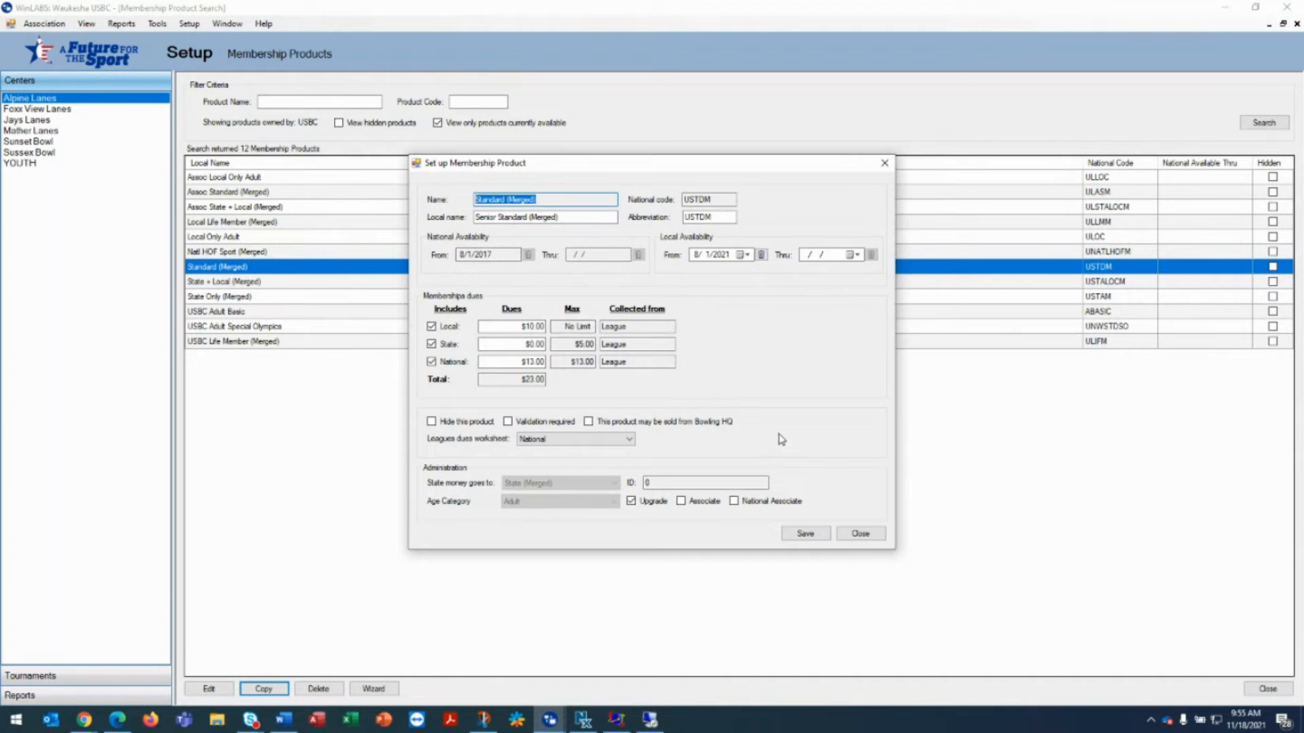
{"action": "mouse_move", "coordinate": [528, 230]}
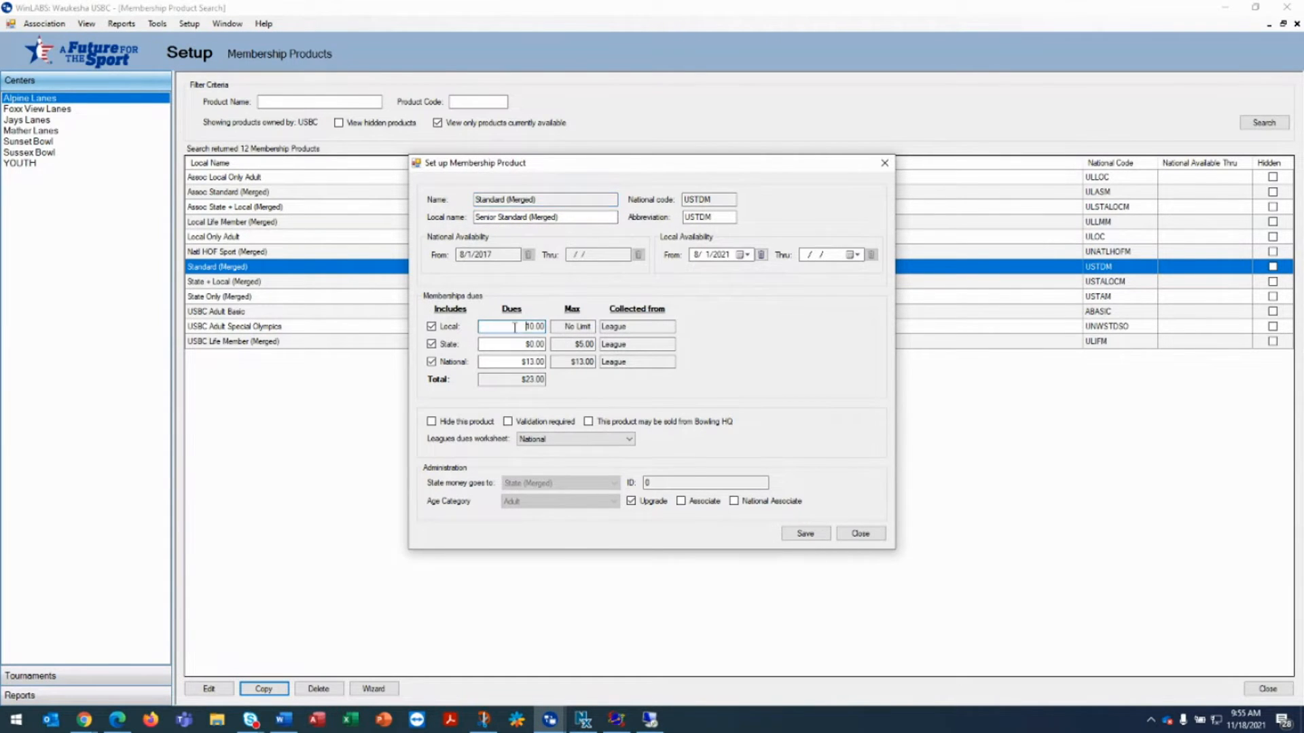
Step: Set the local dues to $8.00, bringing the total to $21.00
{"action": "type", "text": "8"}
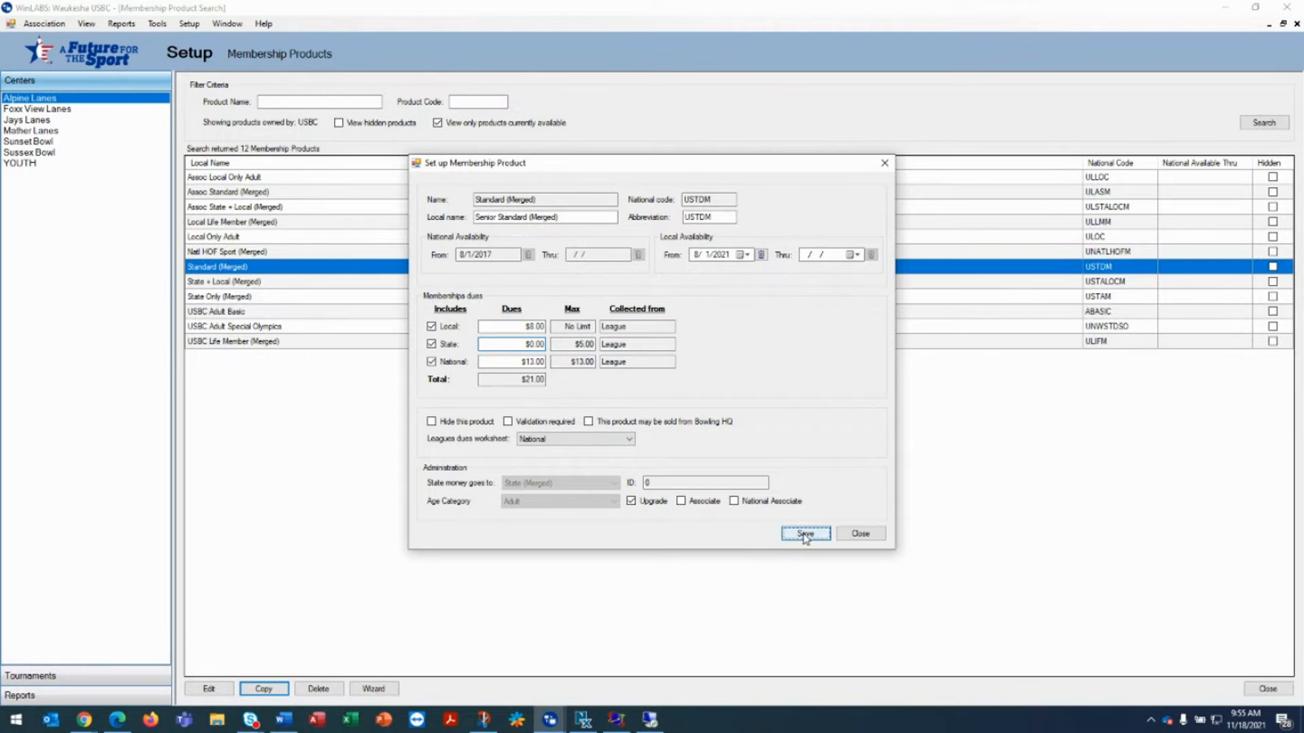
Step: Save Senior Standard (Merged) as a 13th product, then select Local Life Member (Merged)
{"action": "left_click", "coordinate": [804, 533]}
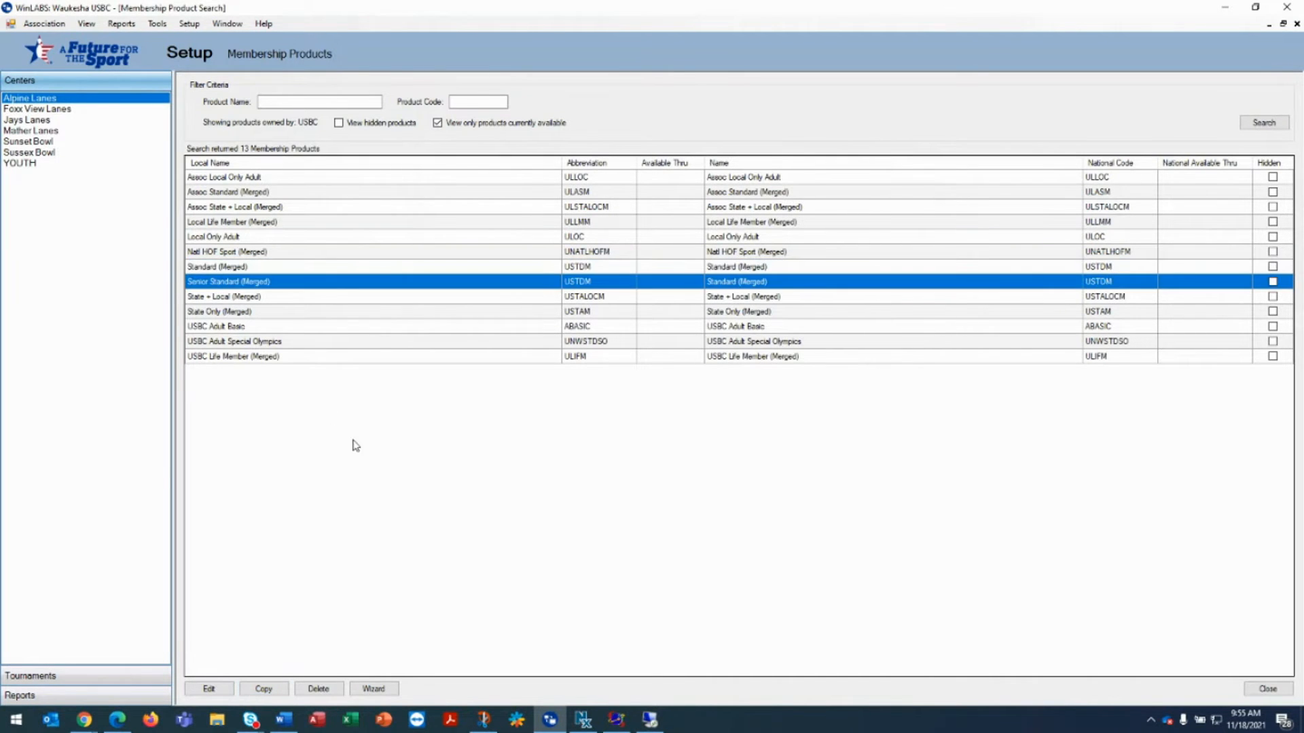
{"action": "mouse_move", "coordinate": [368, 464]}
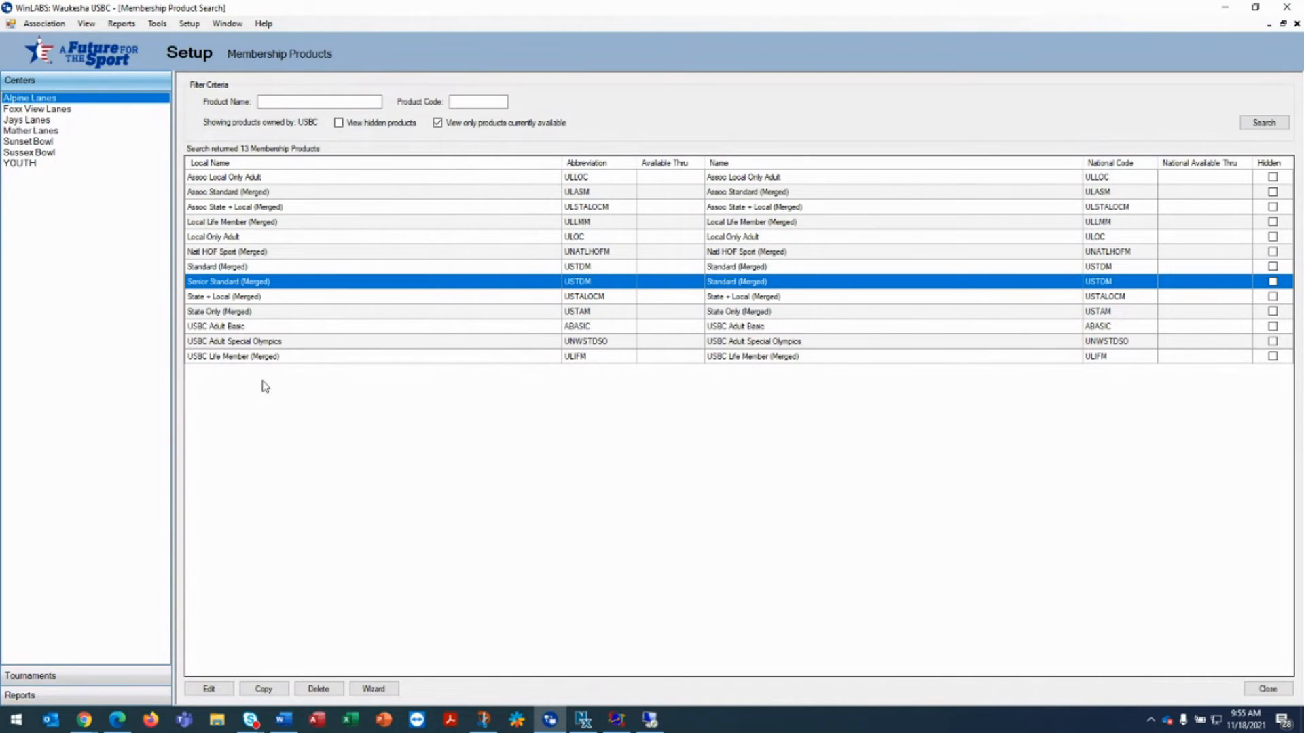
{"action": "left_click", "coordinate": [231, 222]}
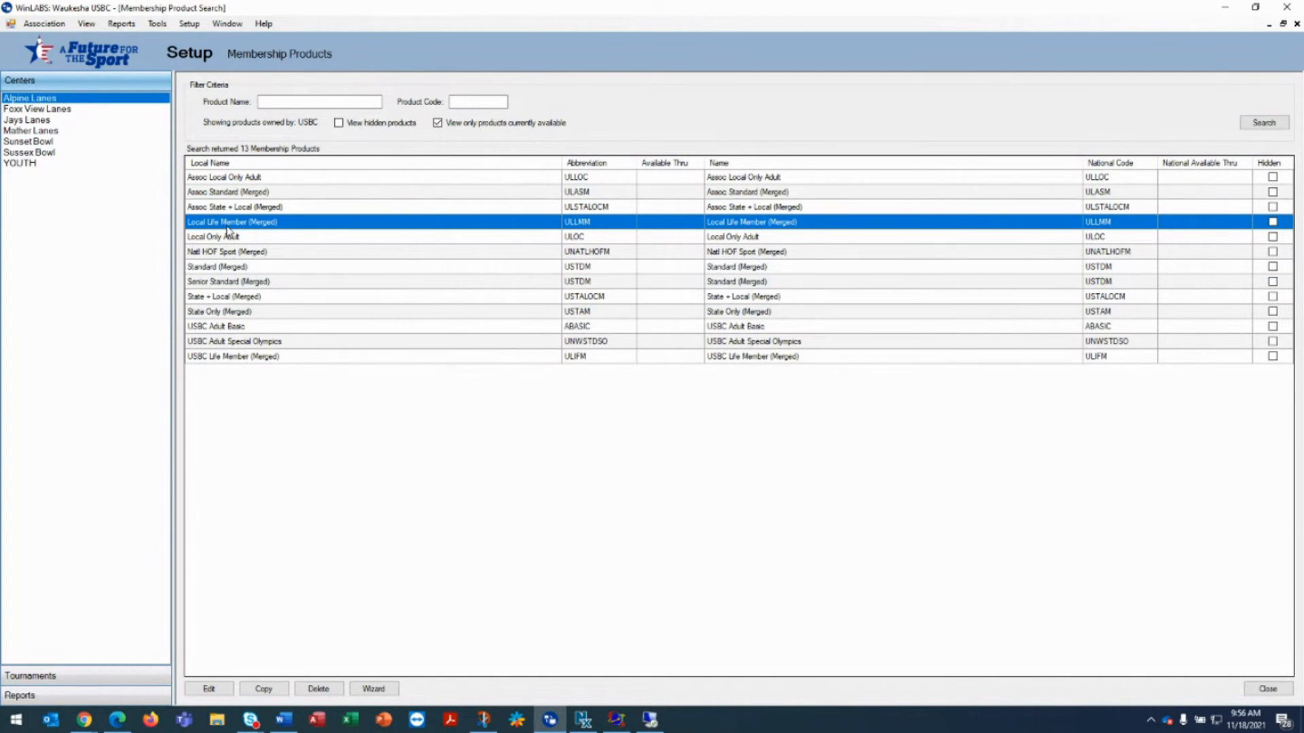
{"action": "left_click", "coordinate": [207, 688]}
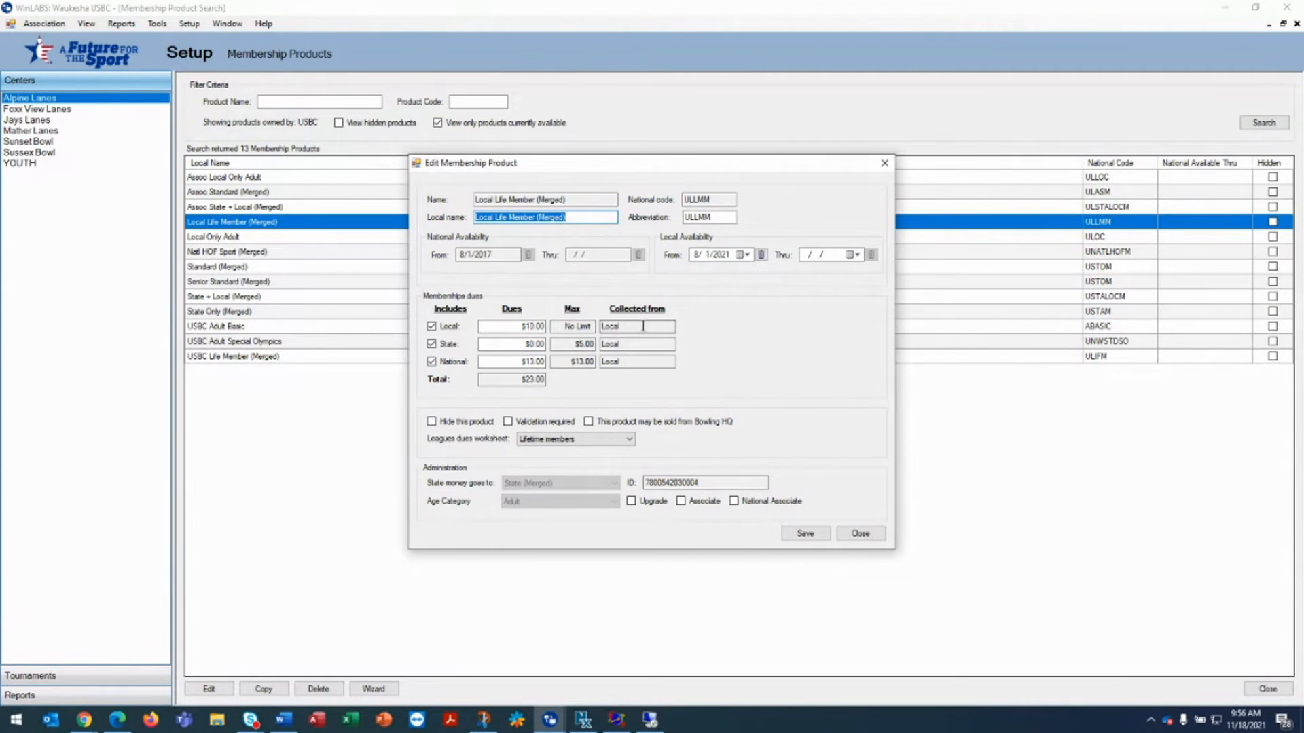
{"action": "left_click", "coordinate": [637, 344]}
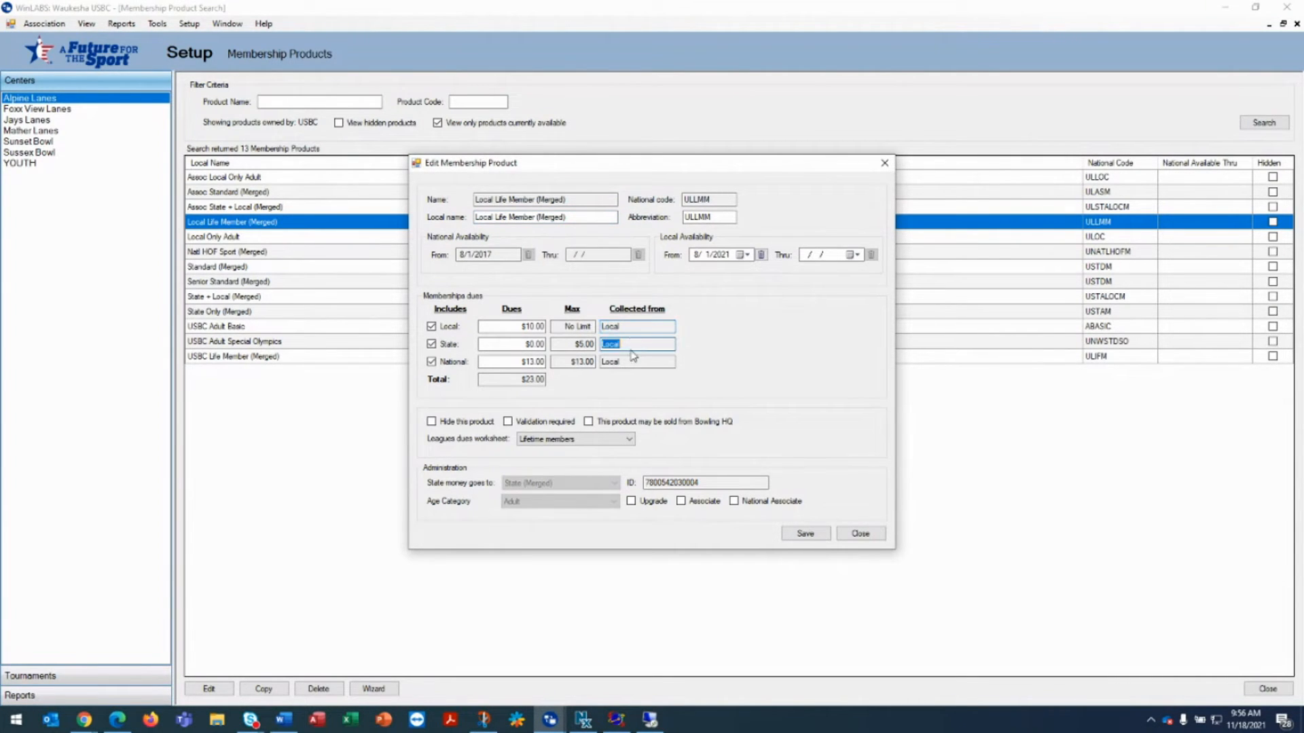
{"action": "left_click", "coordinate": [636, 361]}
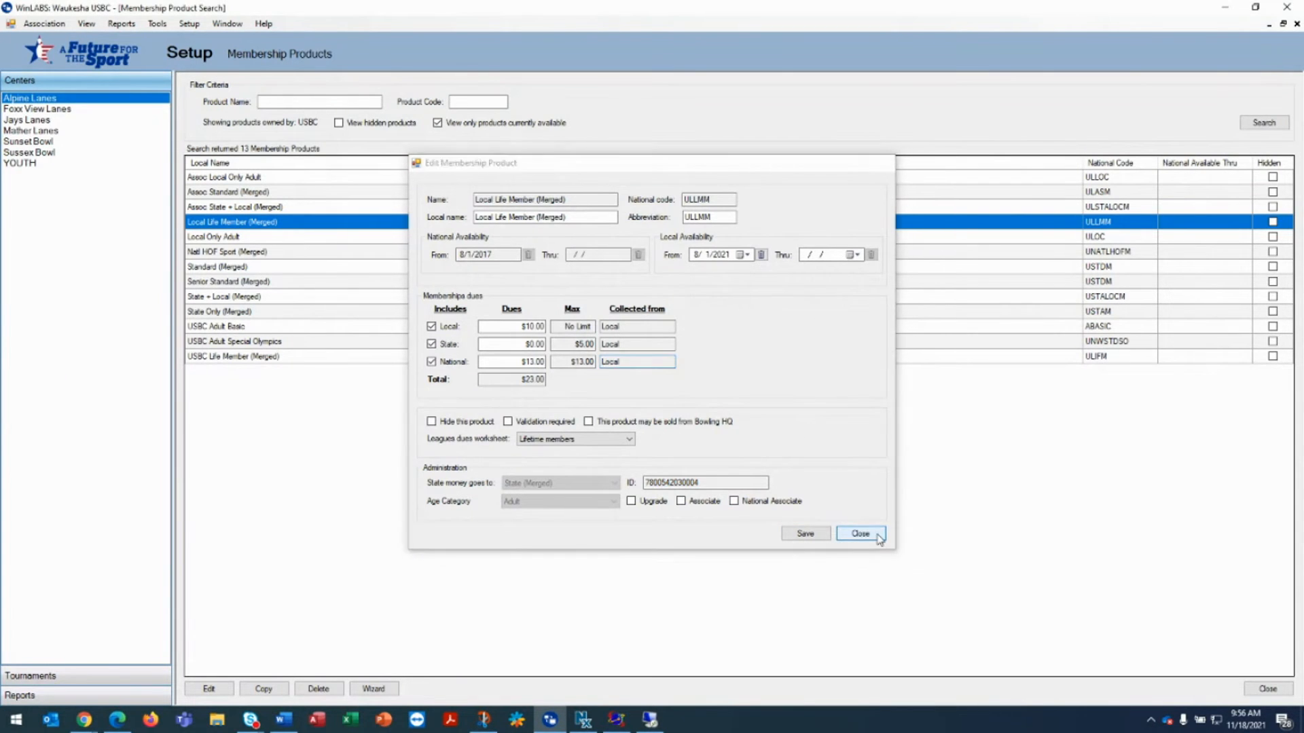
{"action": "left_click", "coordinate": [860, 533]}
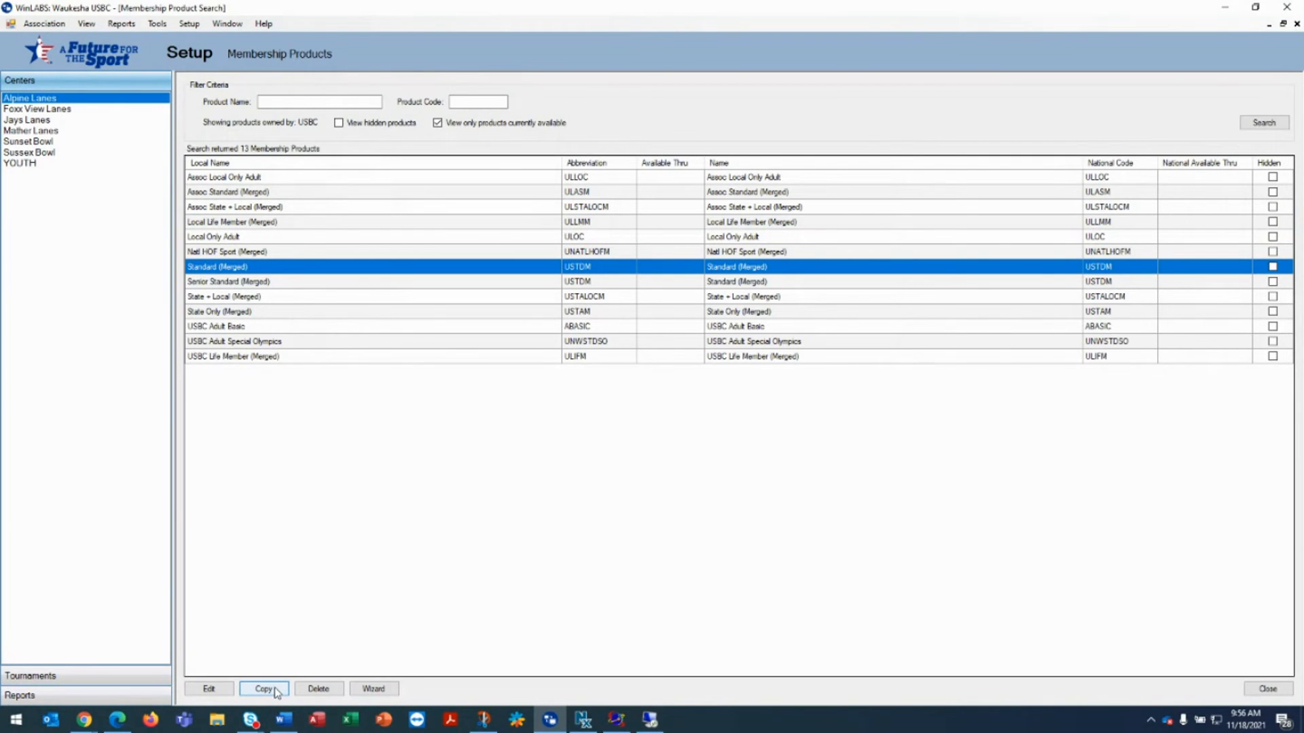
Step: Copy Standard (Merged) again as Local Life Standard (Merged) with $0.00 local dues
{"action": "left_click", "coordinate": [263, 688]}
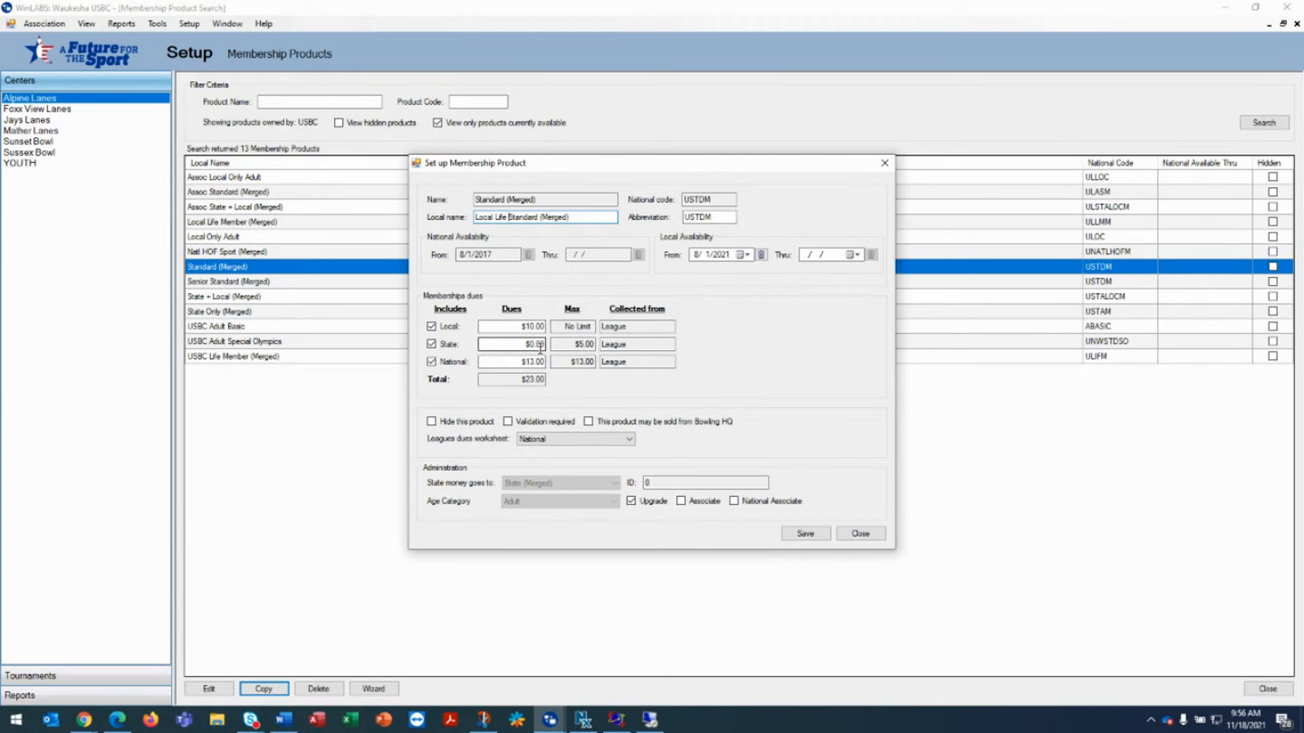
{"action": "left_click", "coordinate": [511, 326]}
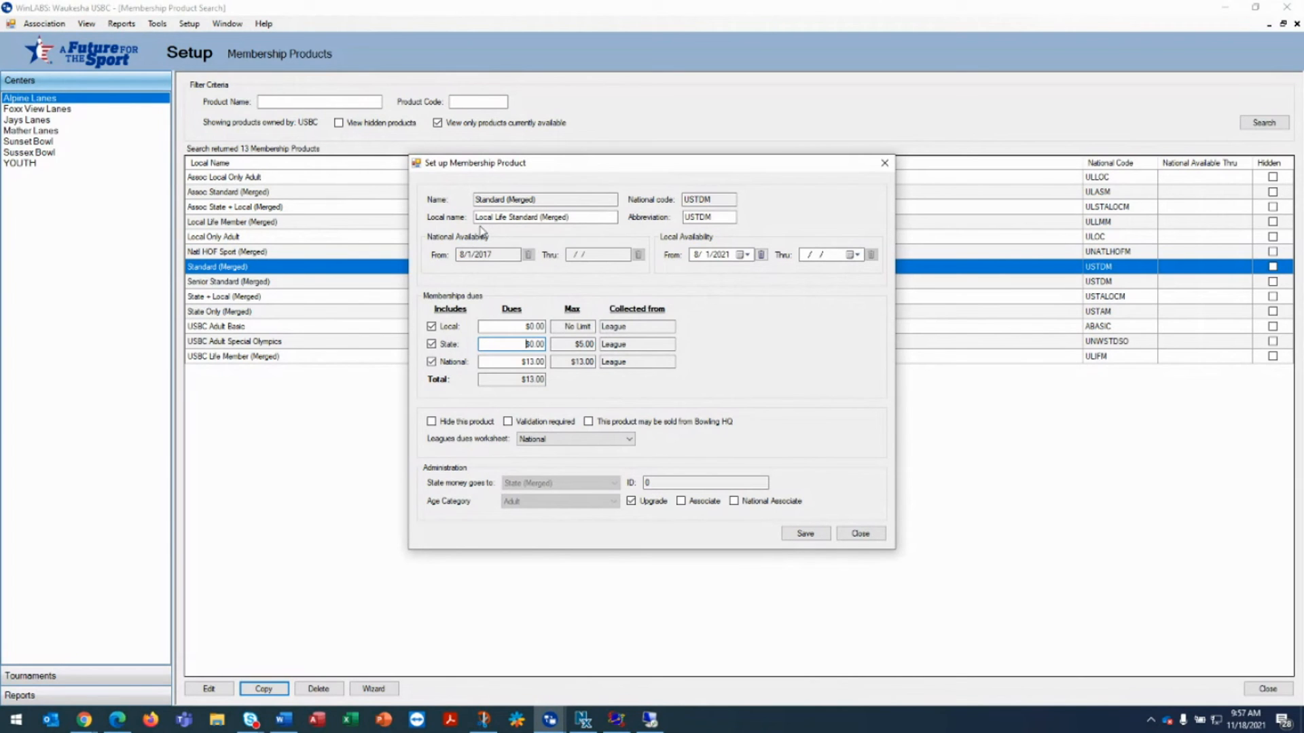
{"action": "mouse_move", "coordinate": [508, 230]}
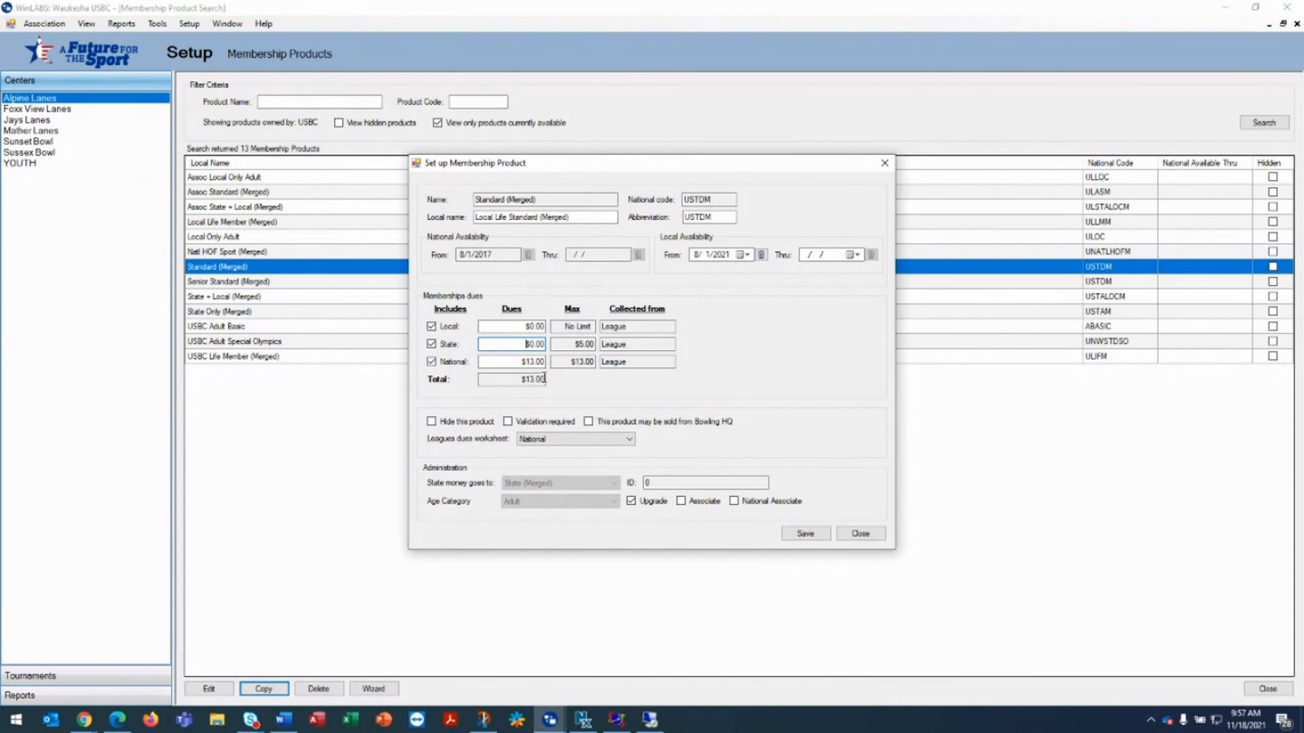
{"action": "mouse_move", "coordinate": [548, 392]}
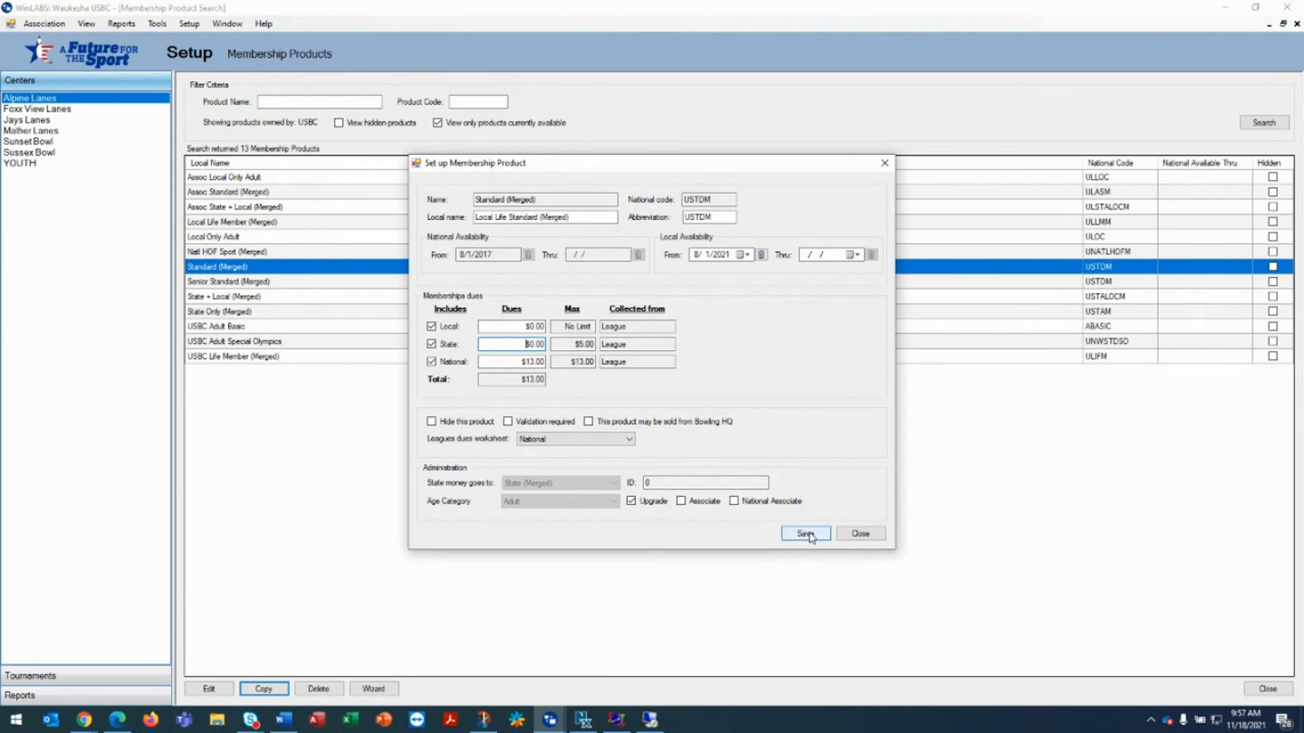
Step: Save Local Life Standard (Merged) as the 14th membership product
{"action": "left_click", "coordinate": [804, 534]}
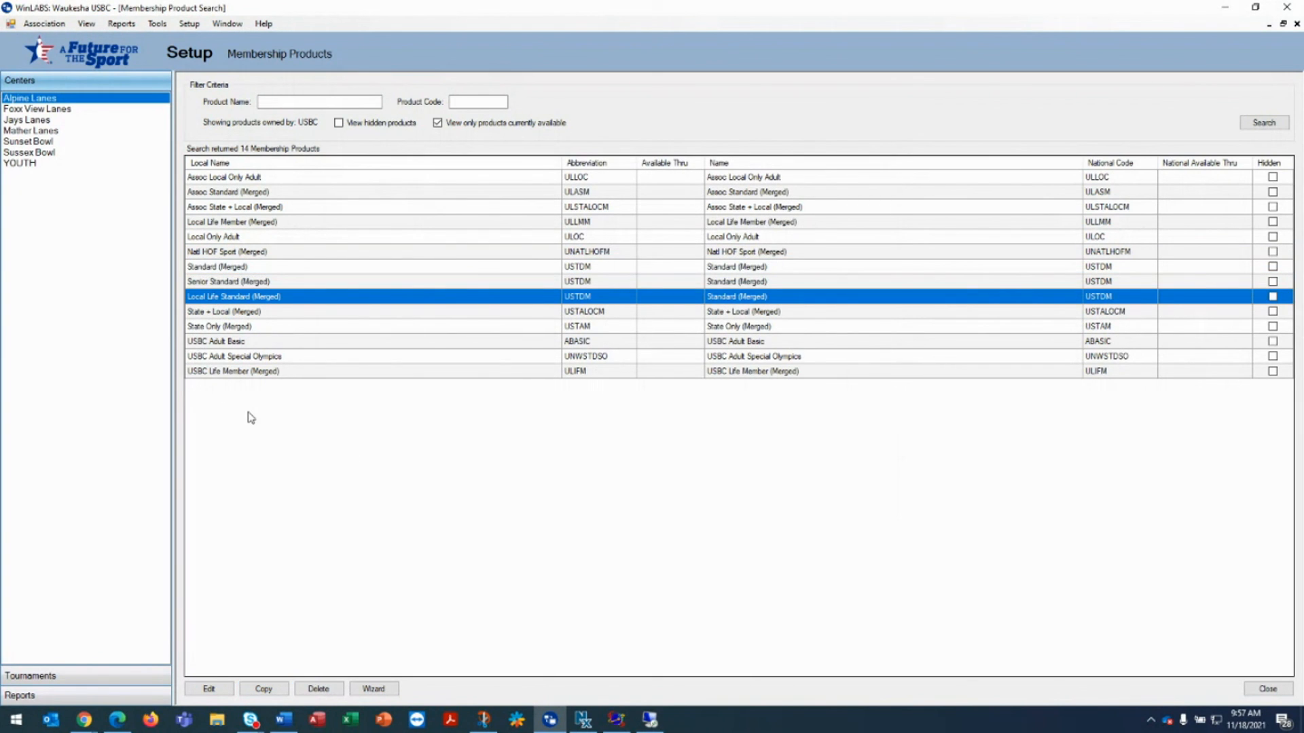
{"action": "mouse_move", "coordinate": [240, 314]}
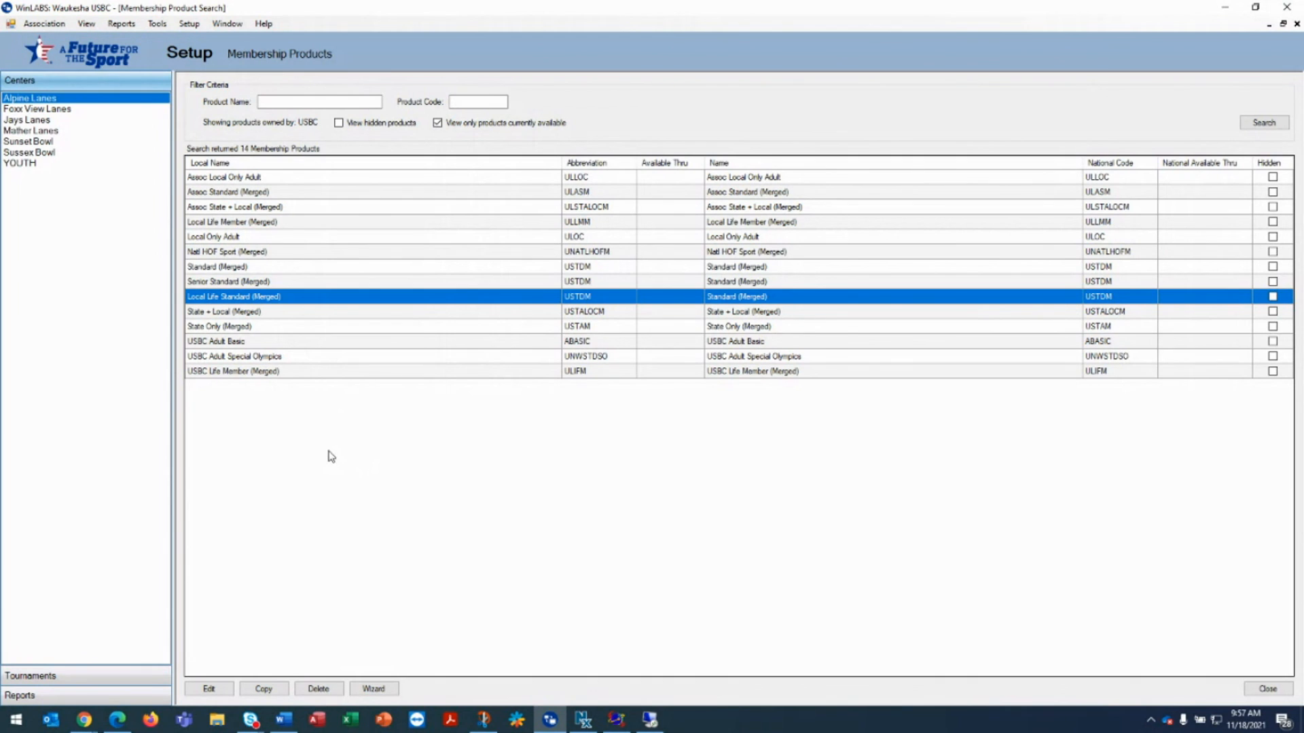
{"action": "mouse_move", "coordinate": [326, 456]}
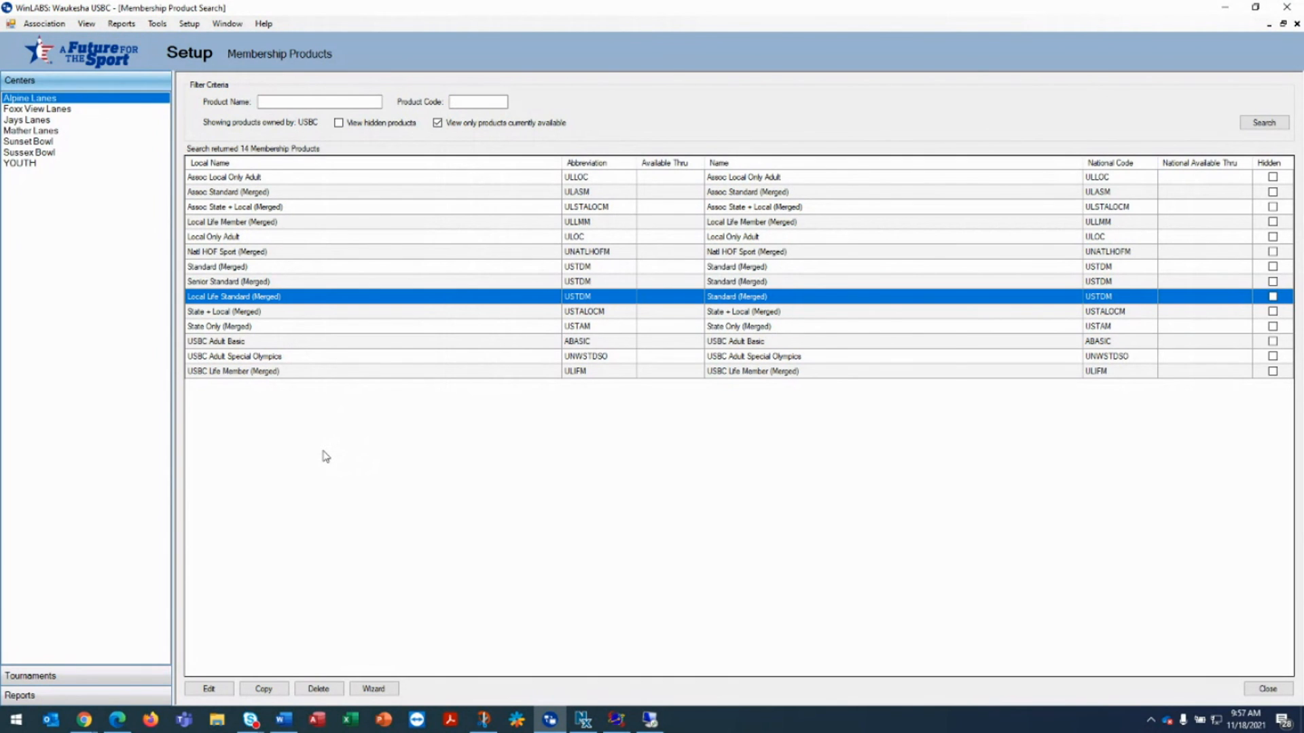